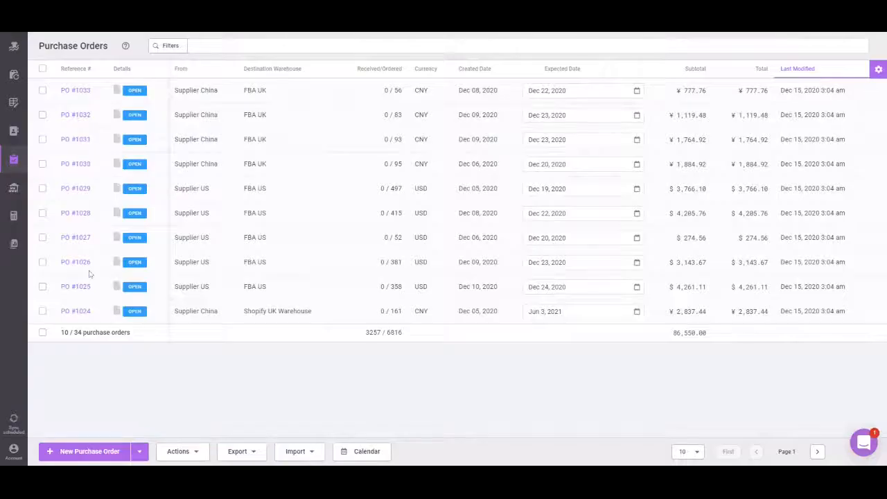
# Open purchase order #1024 from the purchase orders list.
pyautogui.click(75, 311)
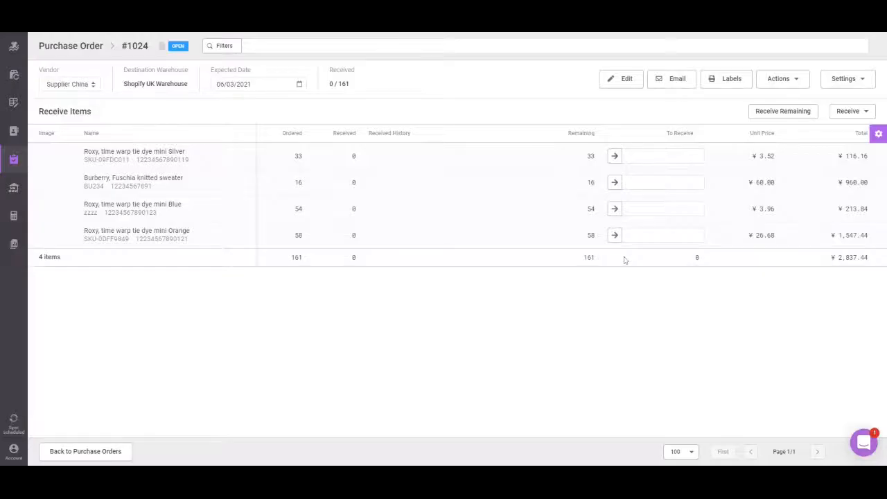
pyautogui.moveTo(742, 142)
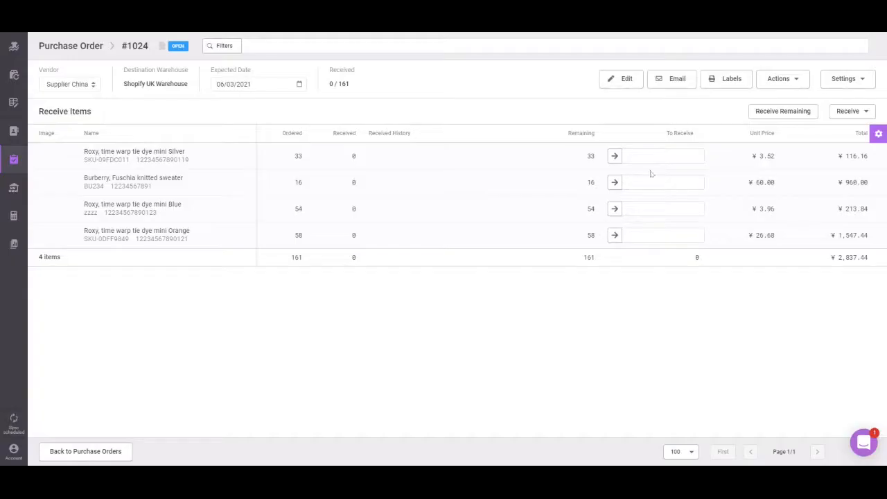
# Receive 10 units of the Silver tie-dye mini sweater and save, leaving 151 remaining.
pyautogui.write('1')
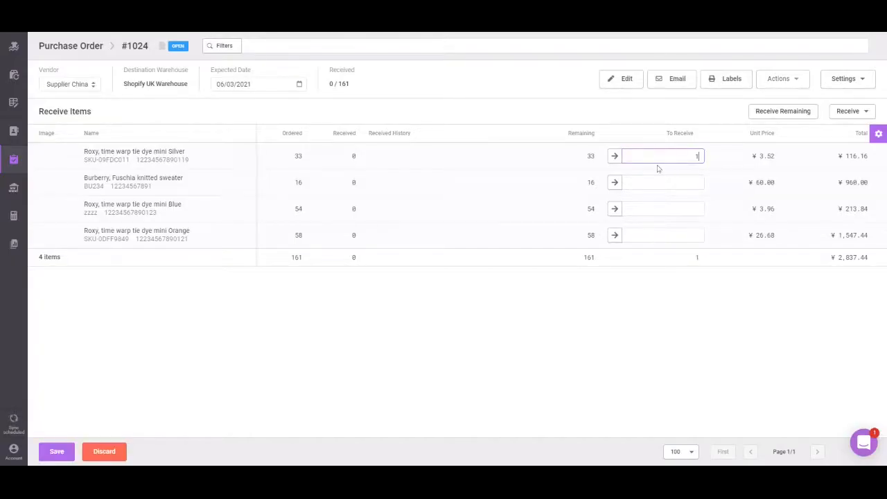
pyautogui.write('0')
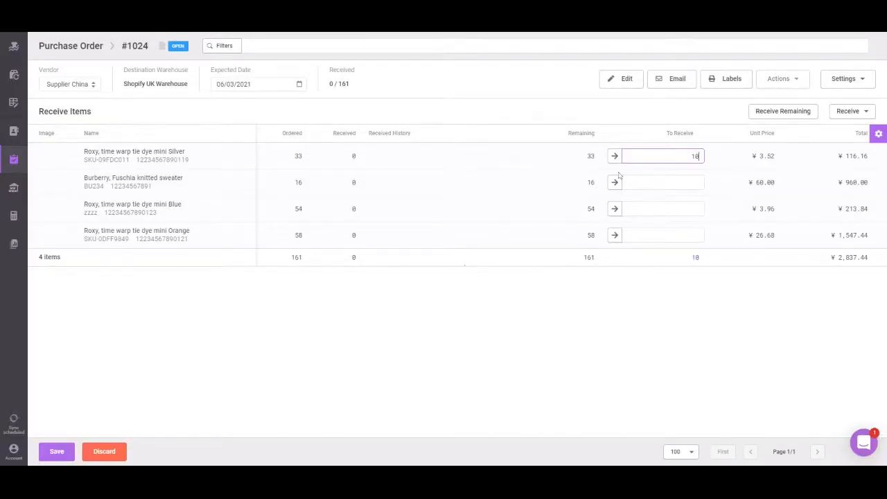
pyautogui.click(56, 452)
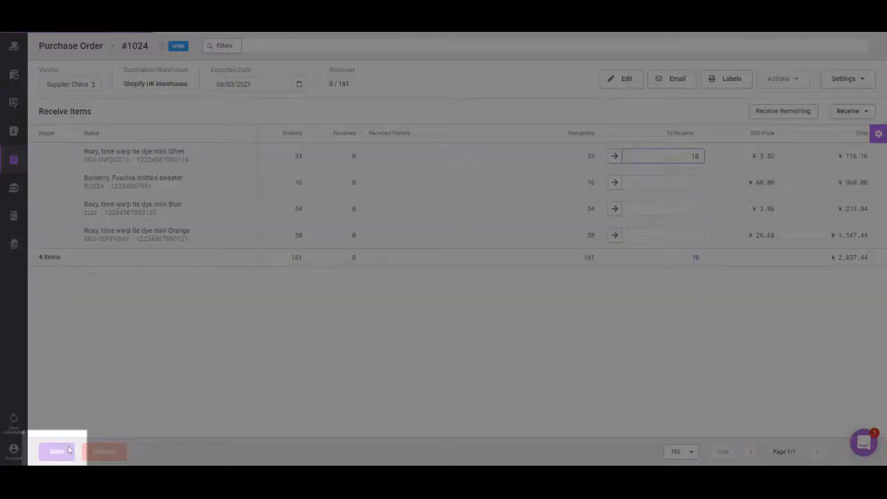
pyautogui.click(57, 452)
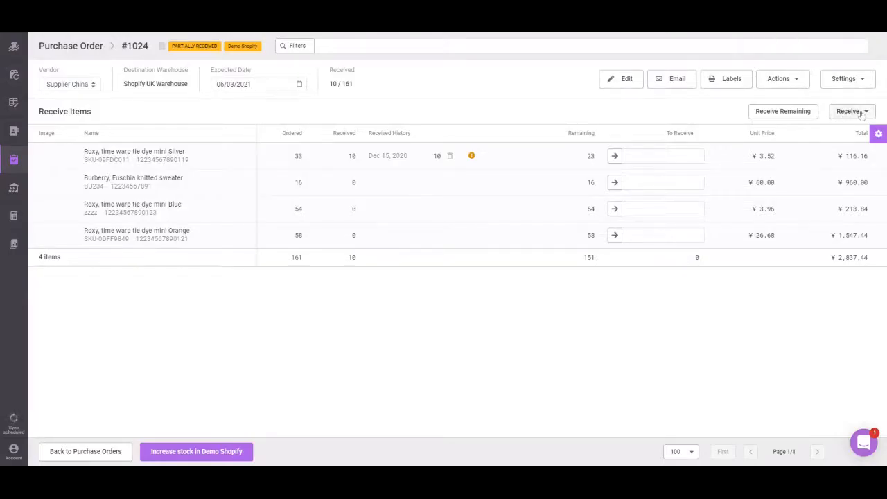
pyautogui.click(853, 110)
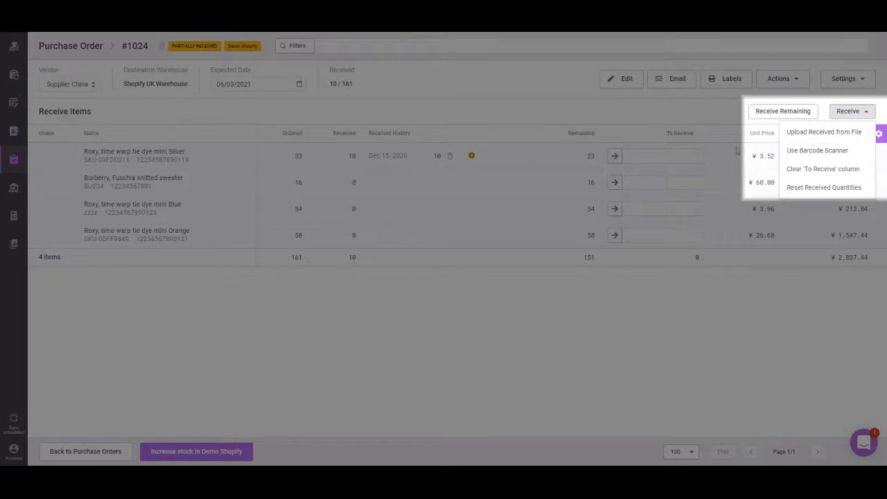
pyautogui.click(727, 116)
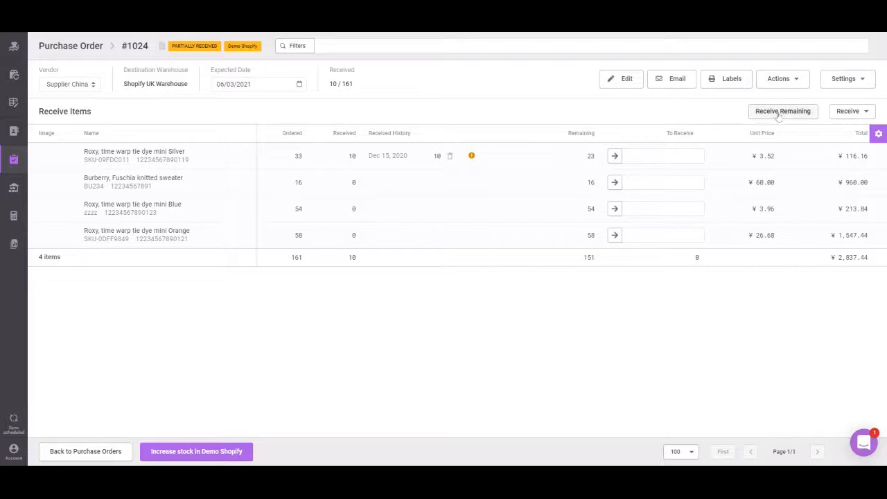
# Receive all remaining units and save so order #1024 shows 161 of 161 received.
pyautogui.click(781, 110)
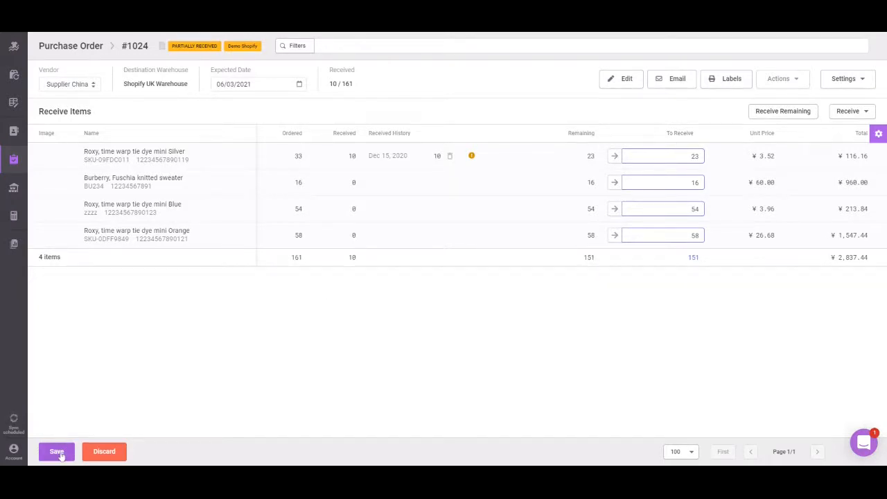
pyautogui.click(55, 452)
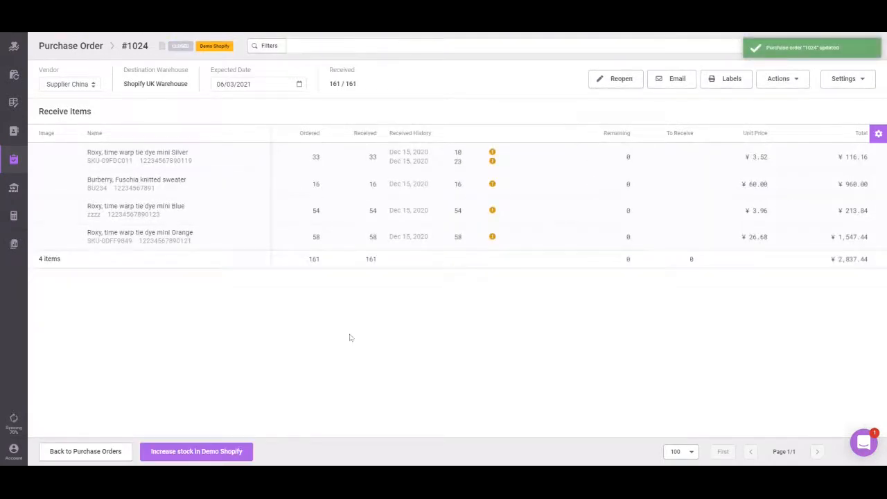